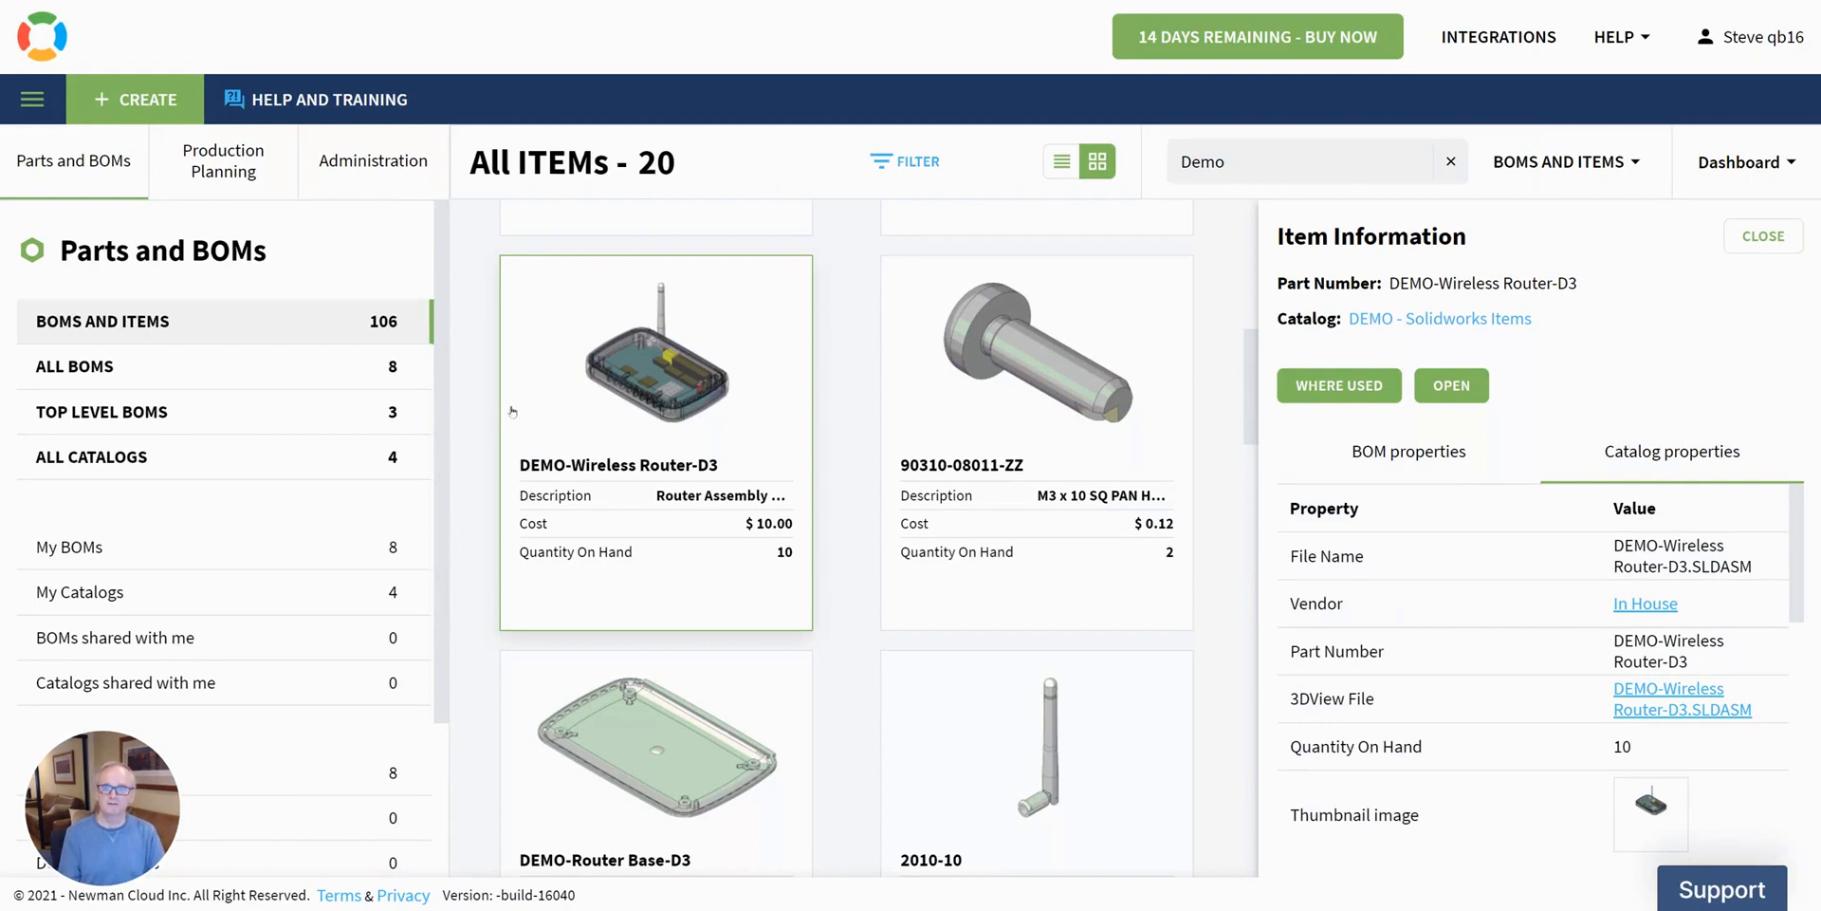
pyautogui.moveTo(702, 389)
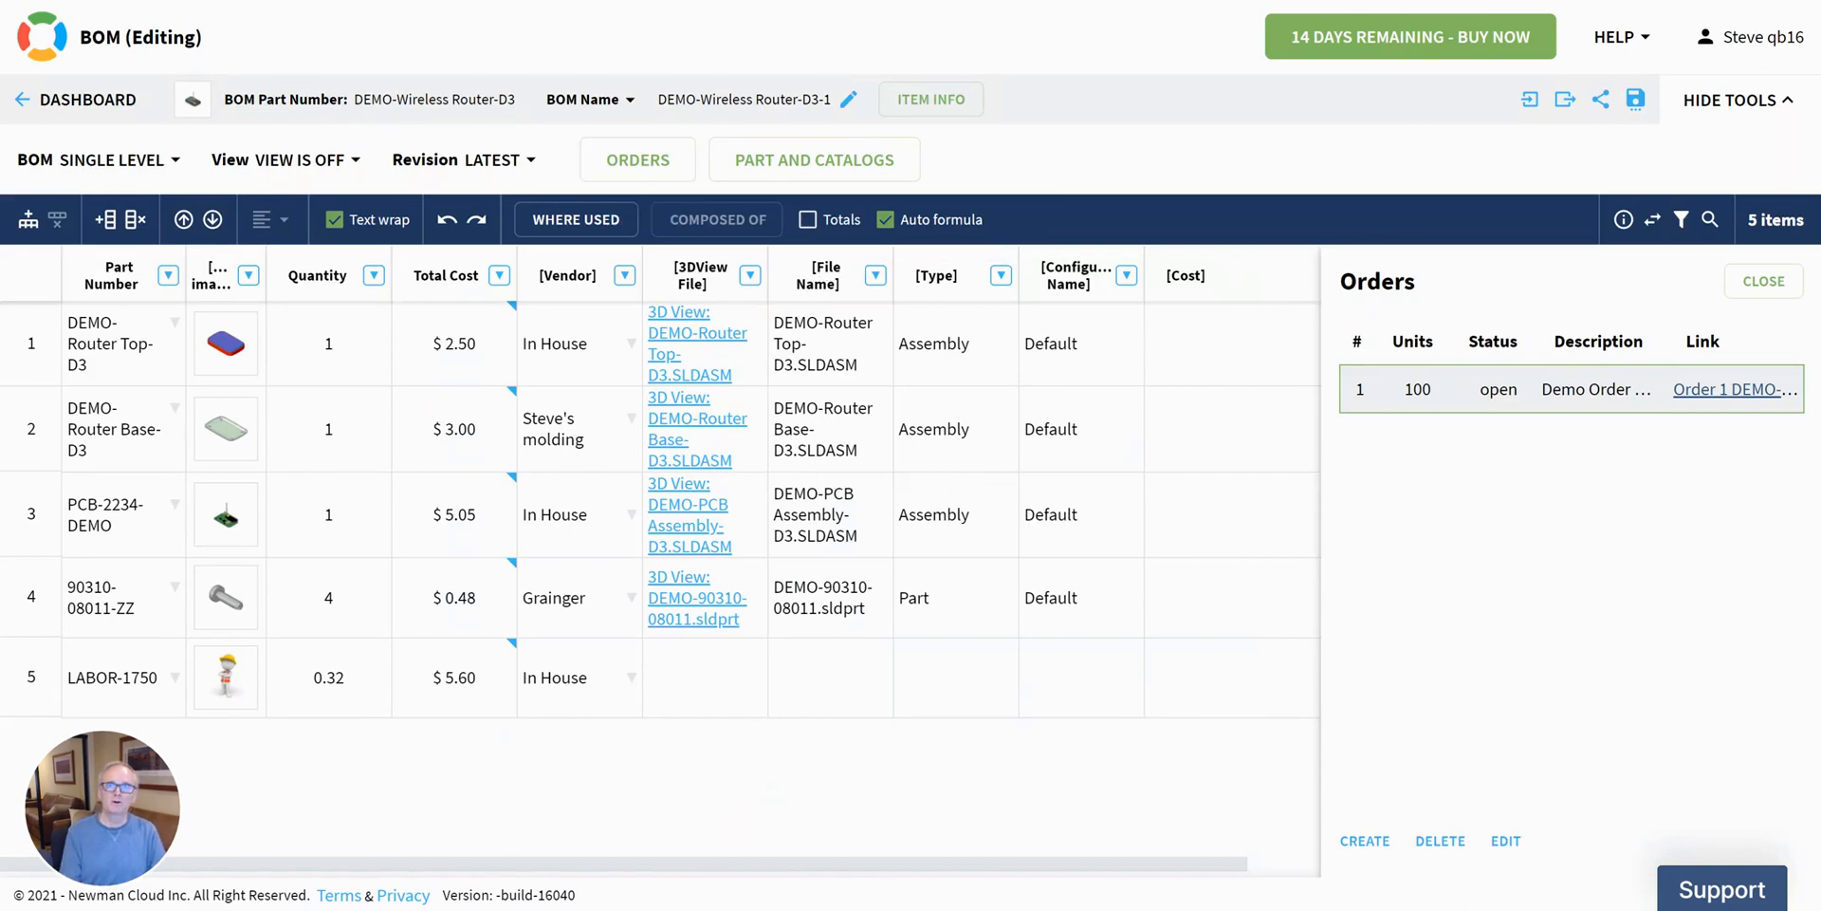
pyautogui.click(1732, 389)
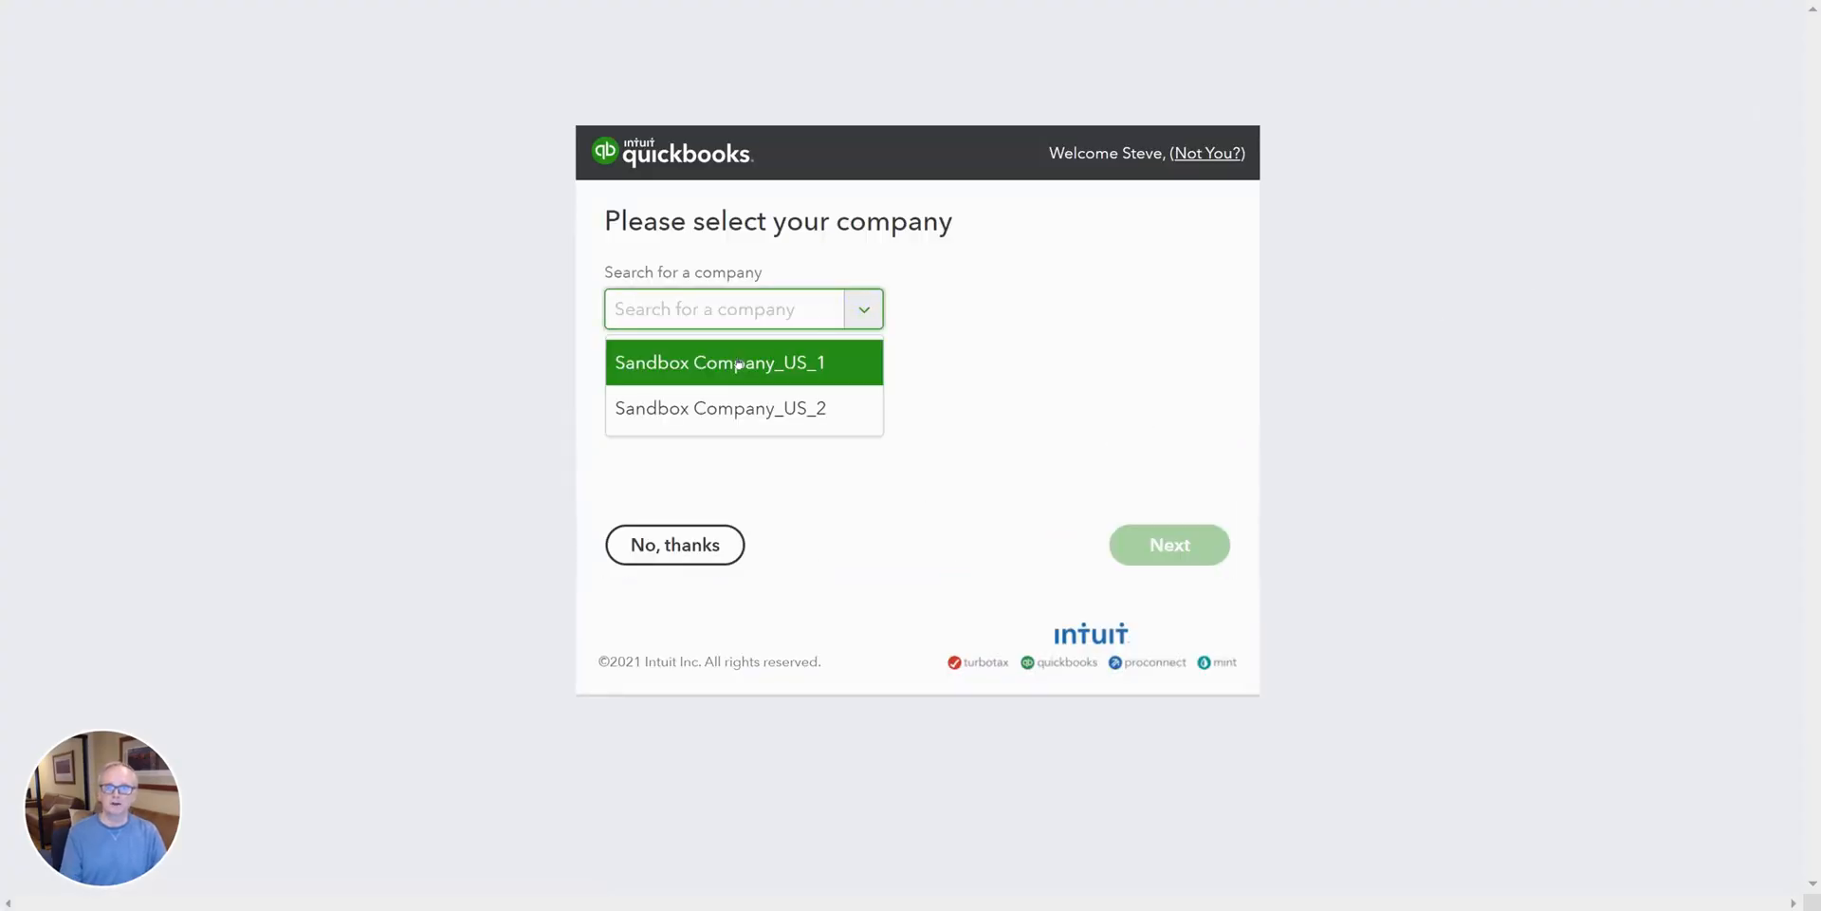
# Select Sandbox Company_US_1 as the receiving QuickBooks company and continue
pyautogui.click(720, 362)
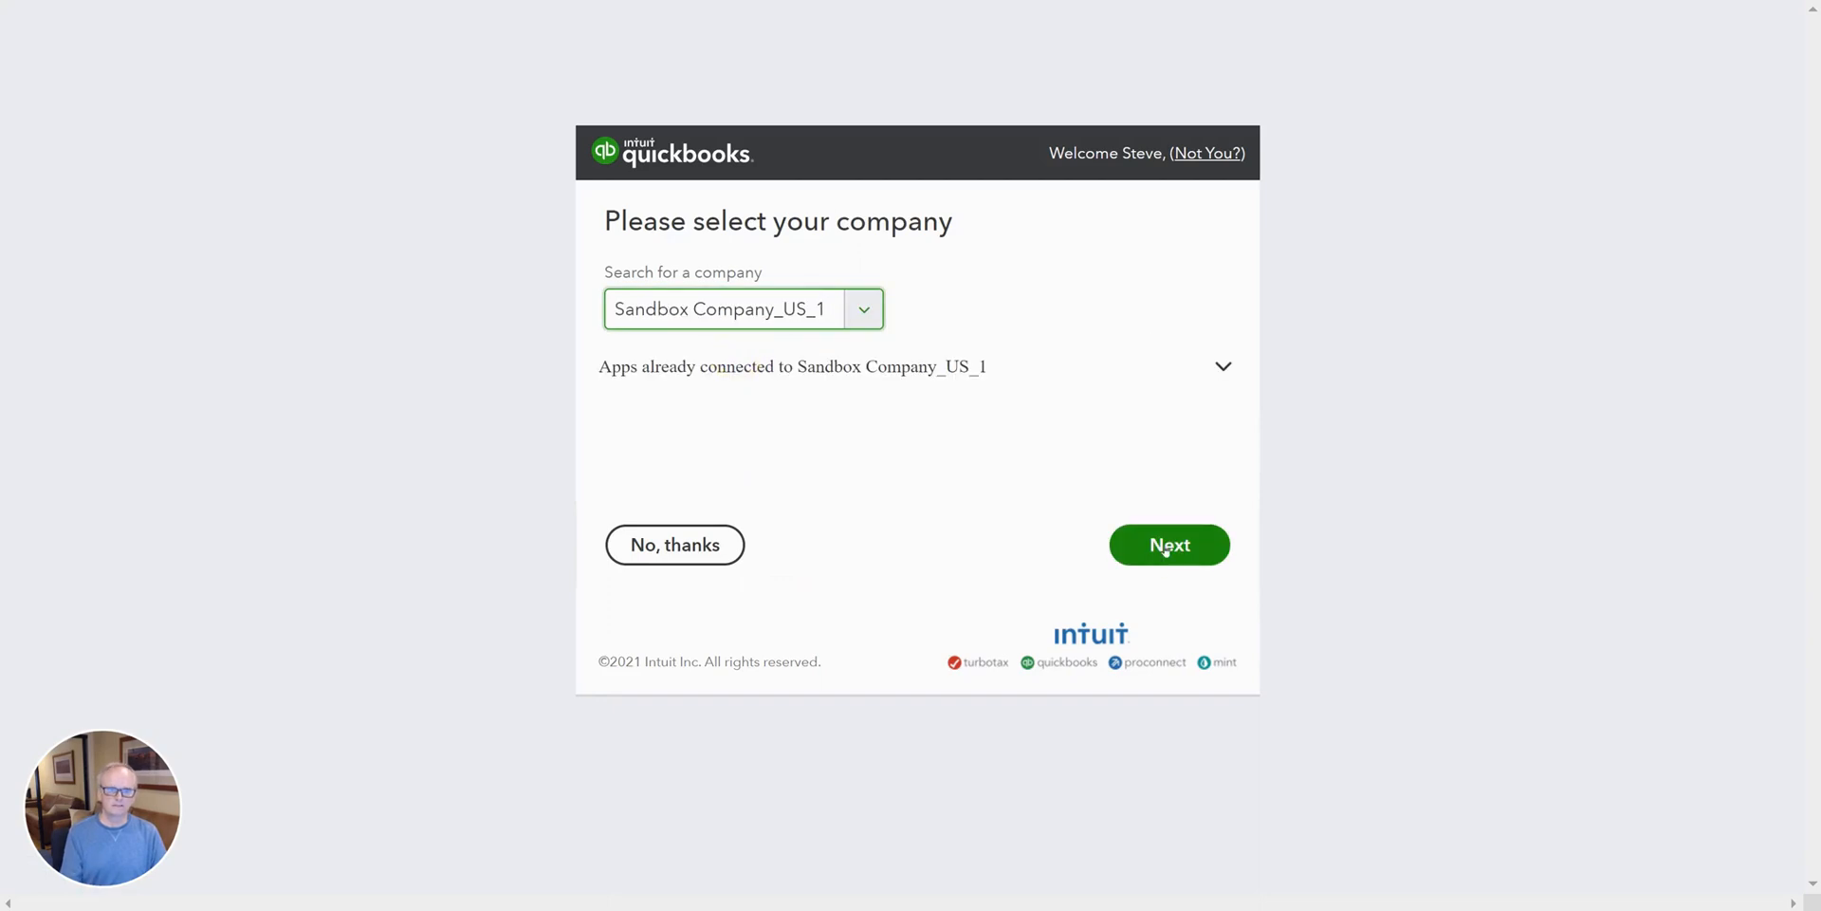
pyautogui.click(1168, 545)
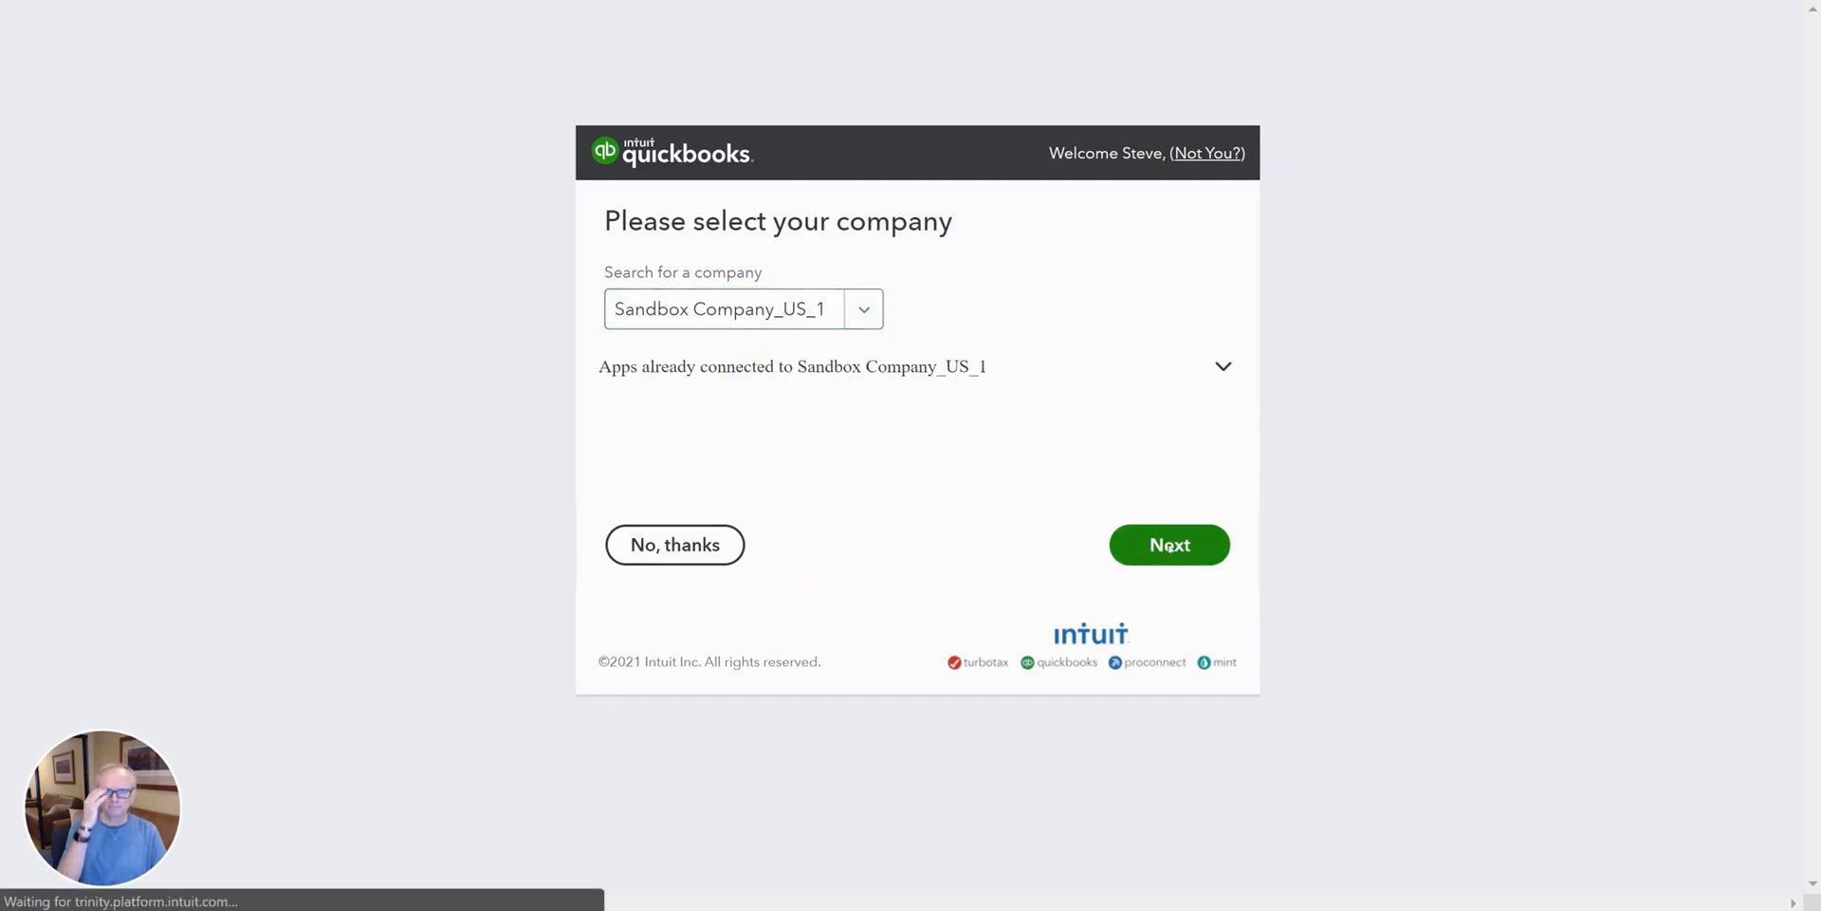
pyautogui.click(1169, 544)
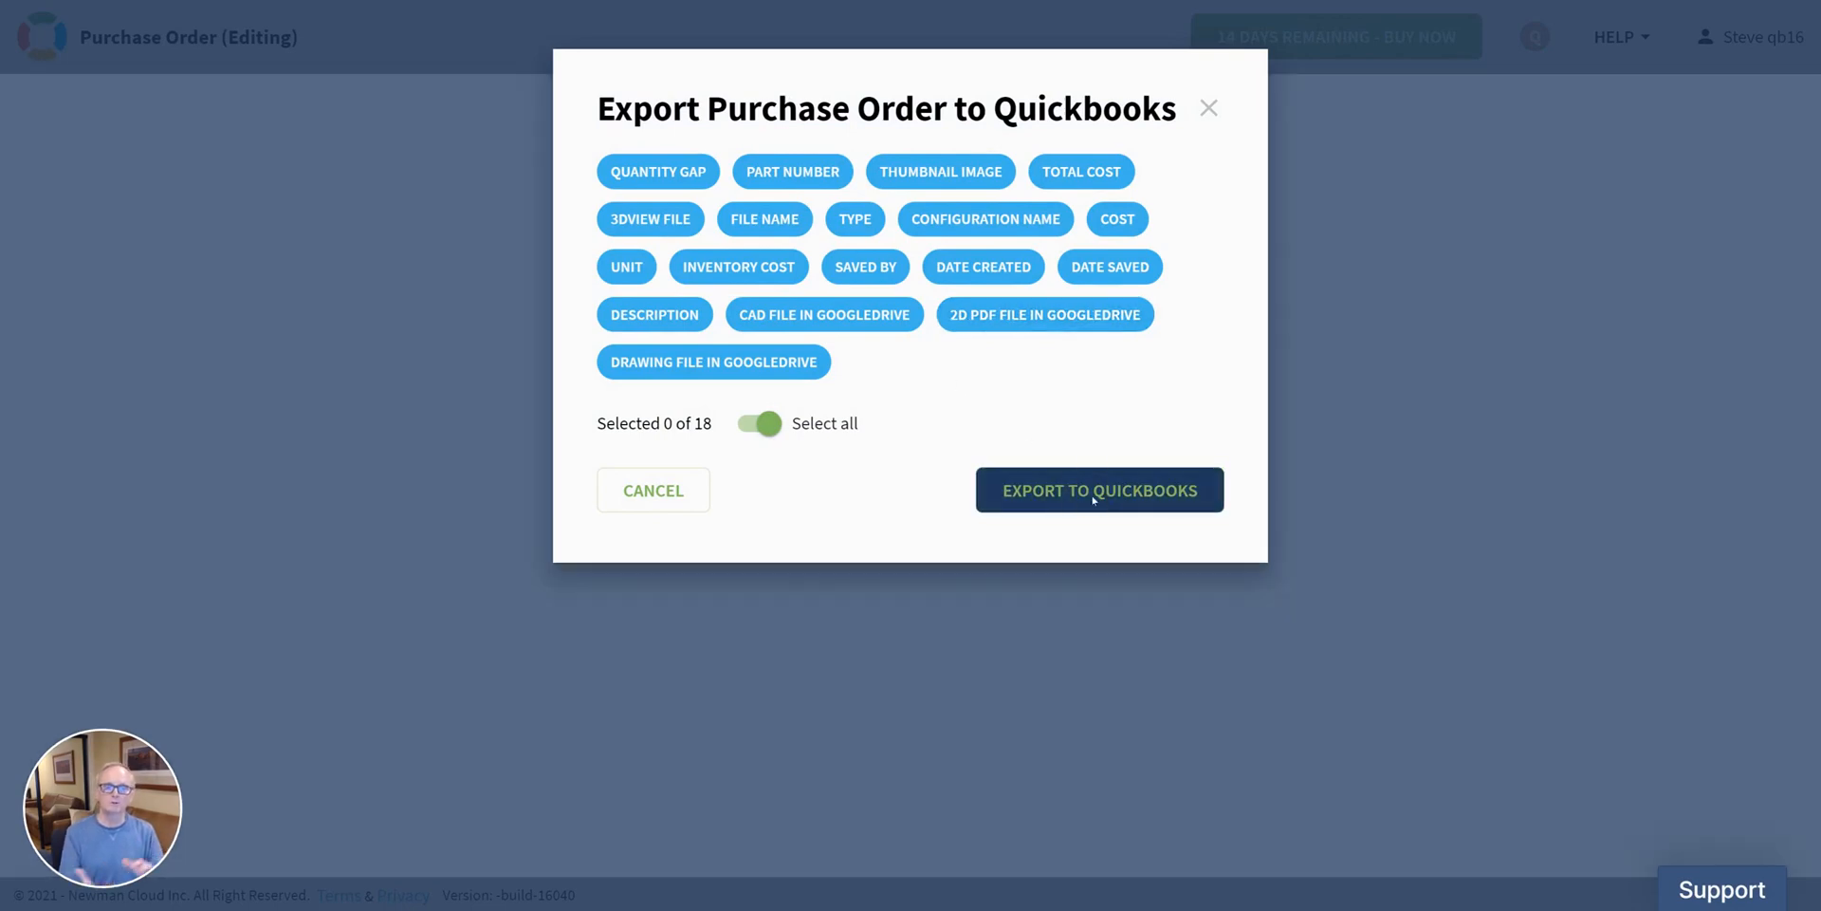
# Export the three-item Octopart purchase order to QuickBooks Online and confirm
pyautogui.click(1097, 490)
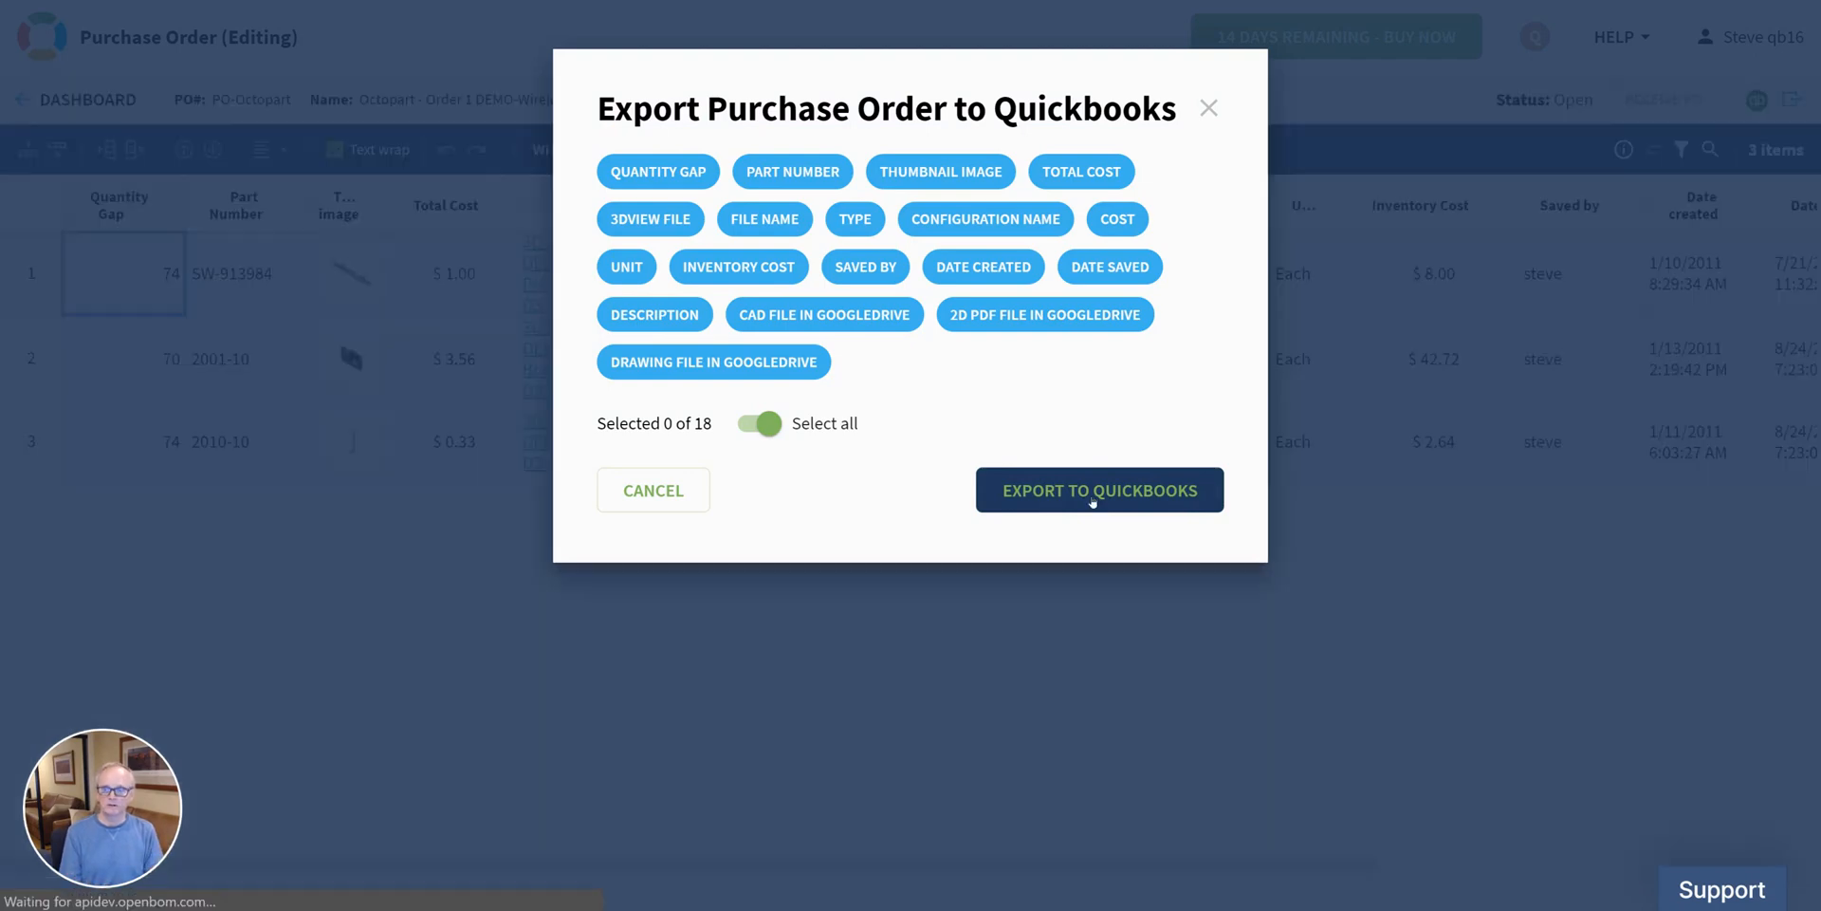
pyautogui.click(1097, 490)
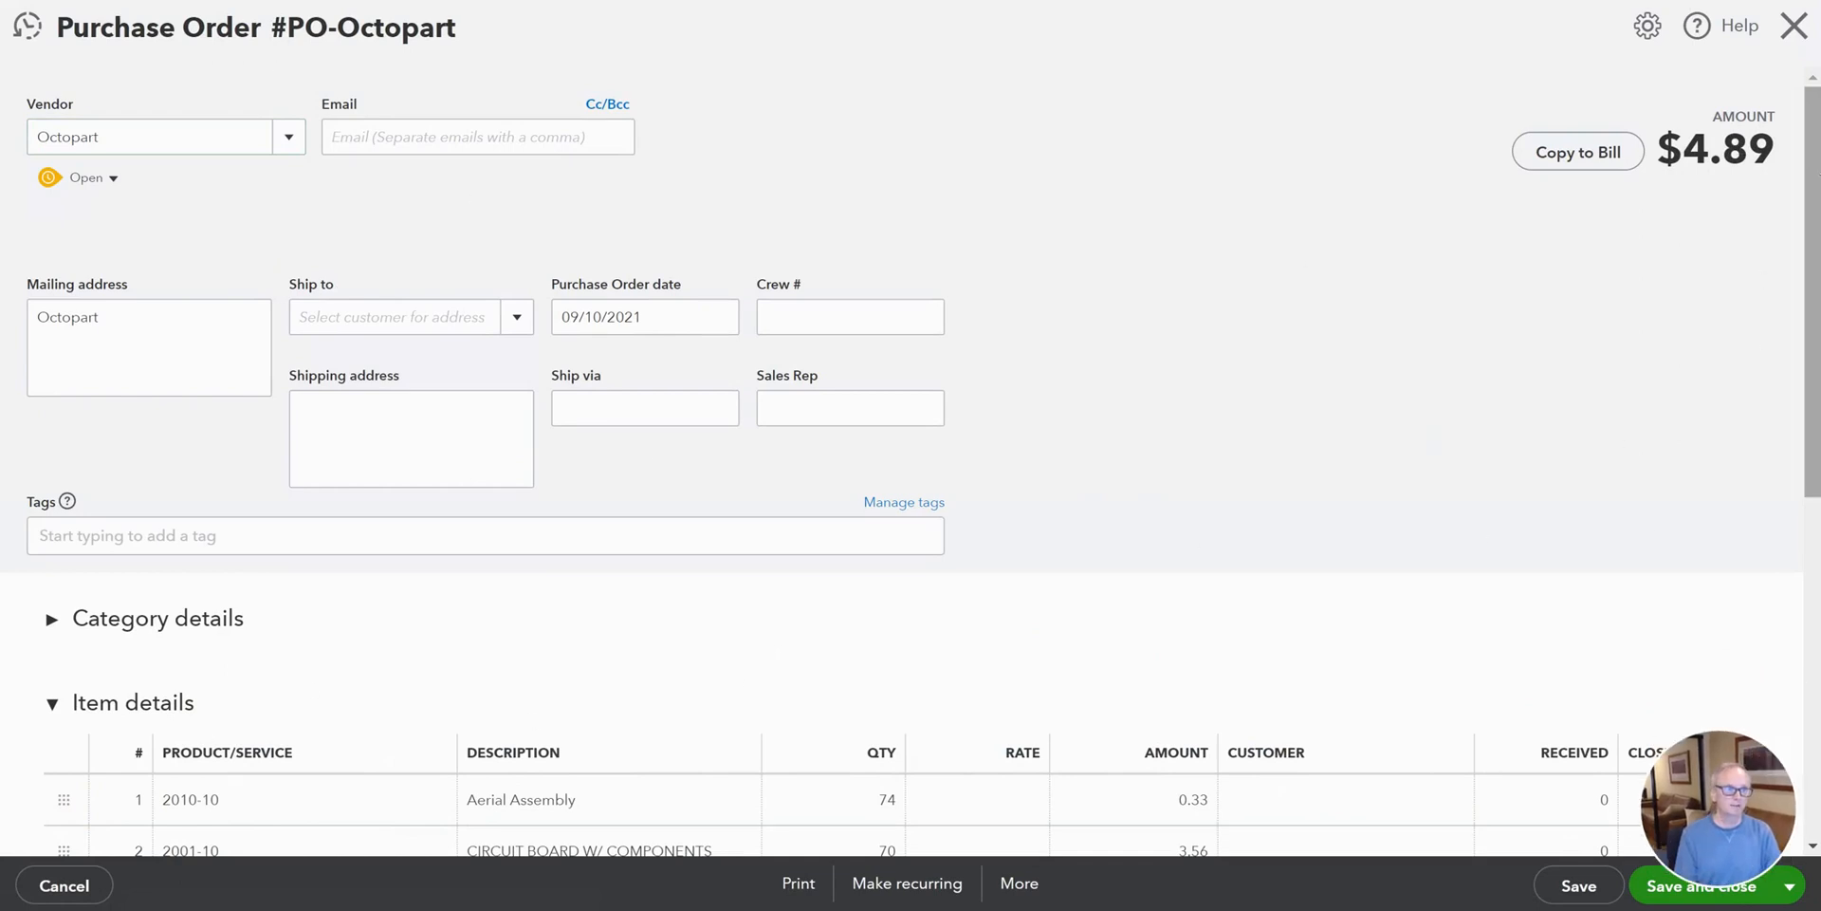
# Scroll through the item details of Purchase Order PO-Octopart
pyautogui.scroll(-3)
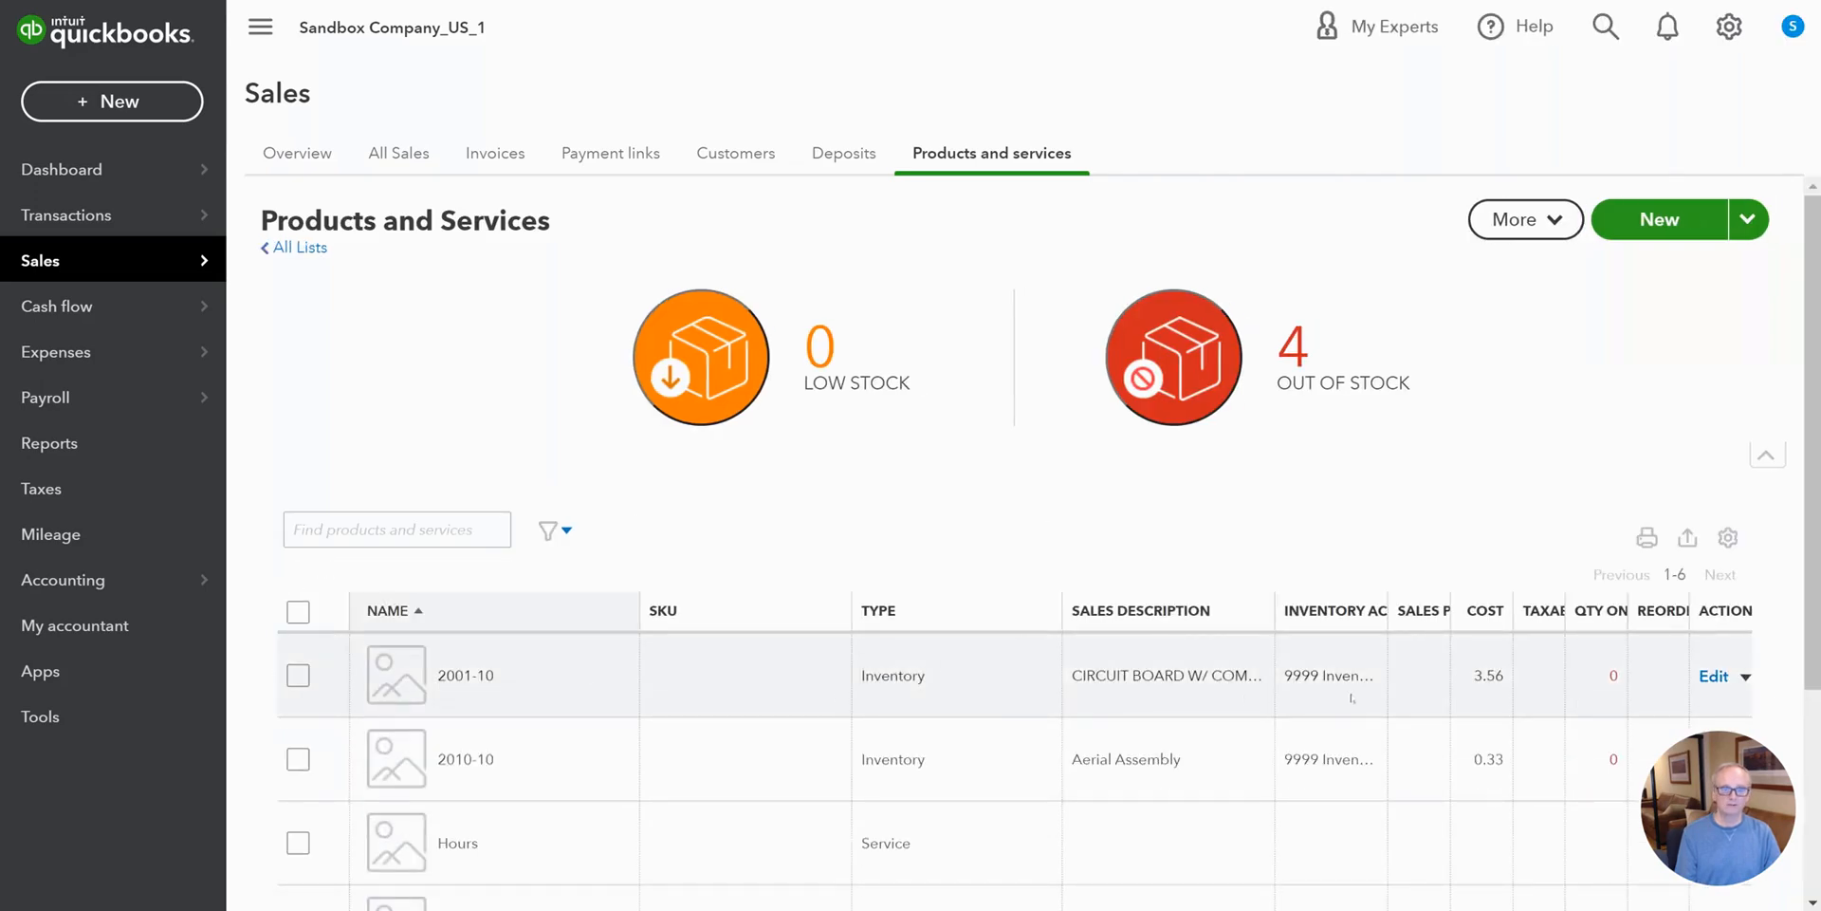
pyautogui.moveTo(1042, 508)
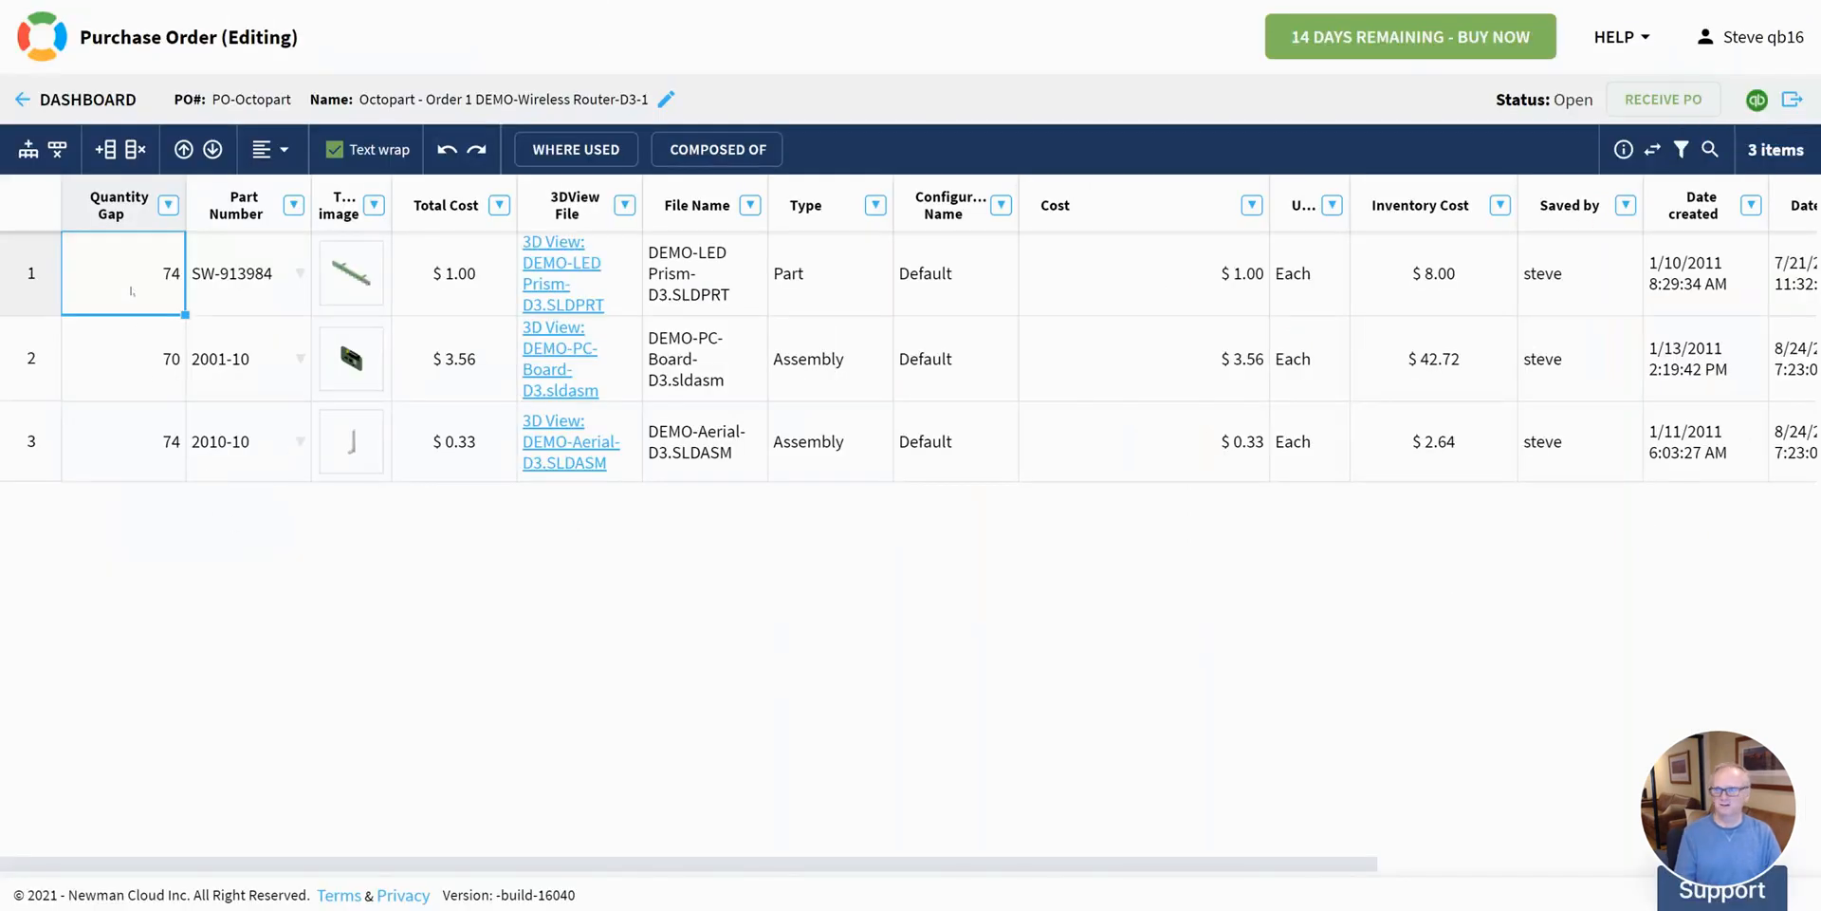
# Set quantities to 100 and 75, and add a 100-unit Tape line costing 0.30
pyautogui.write('10')
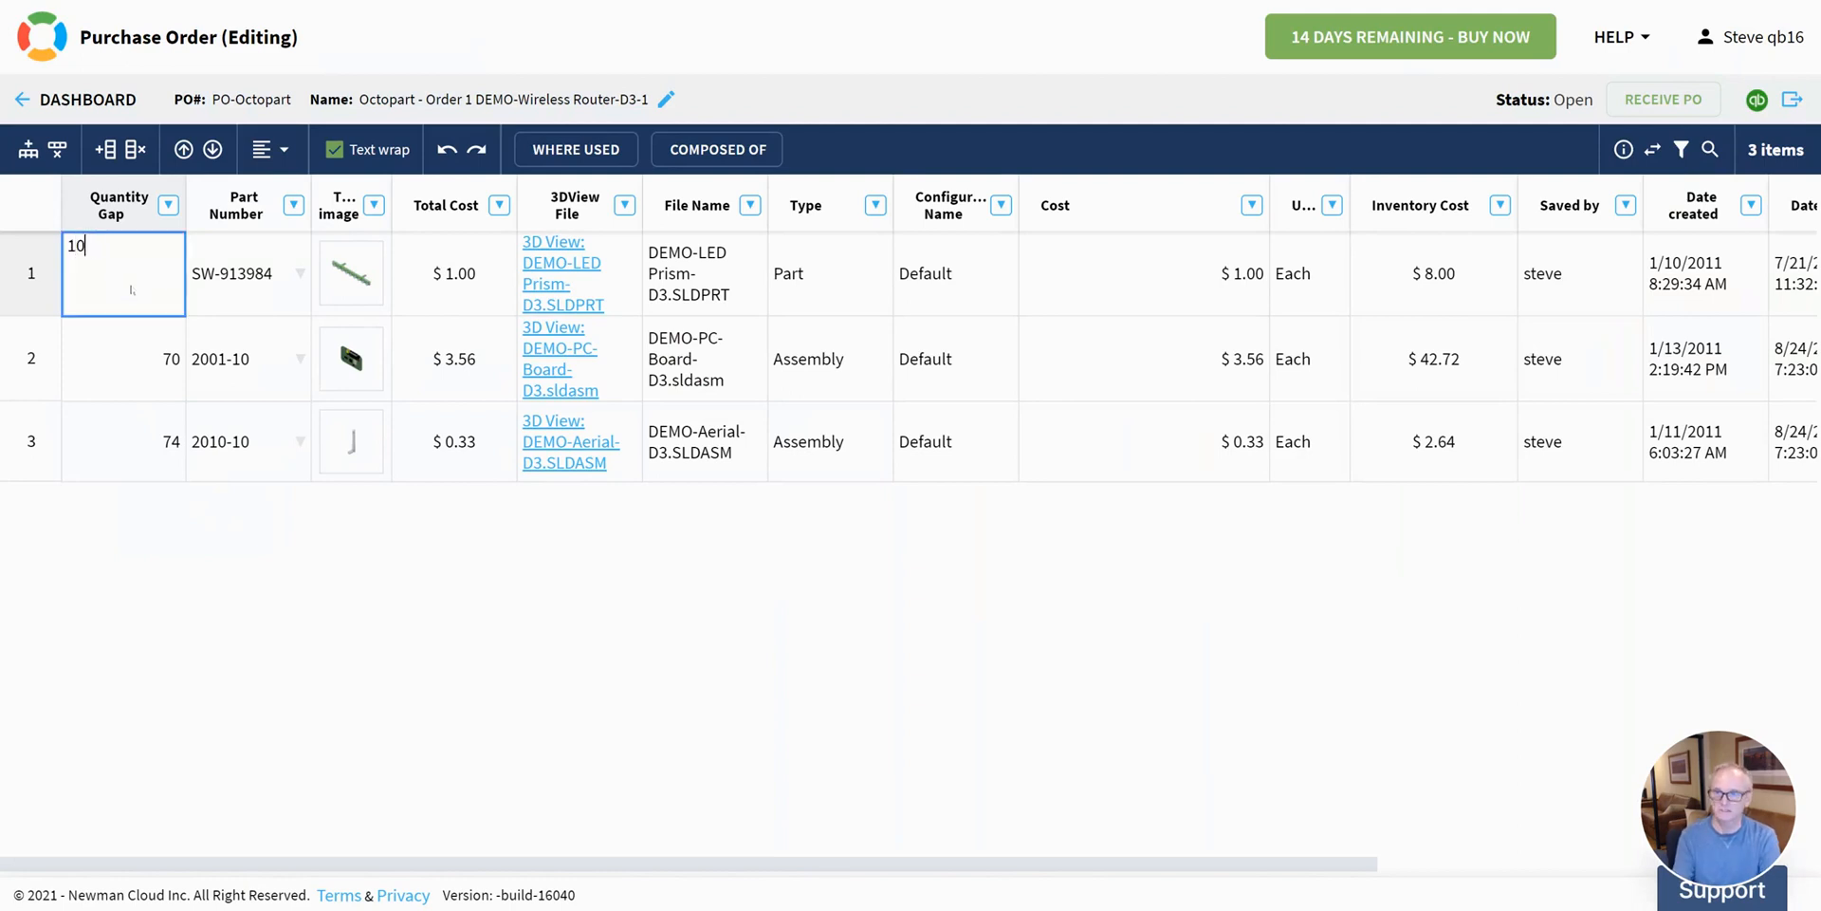
pyautogui.write('7')
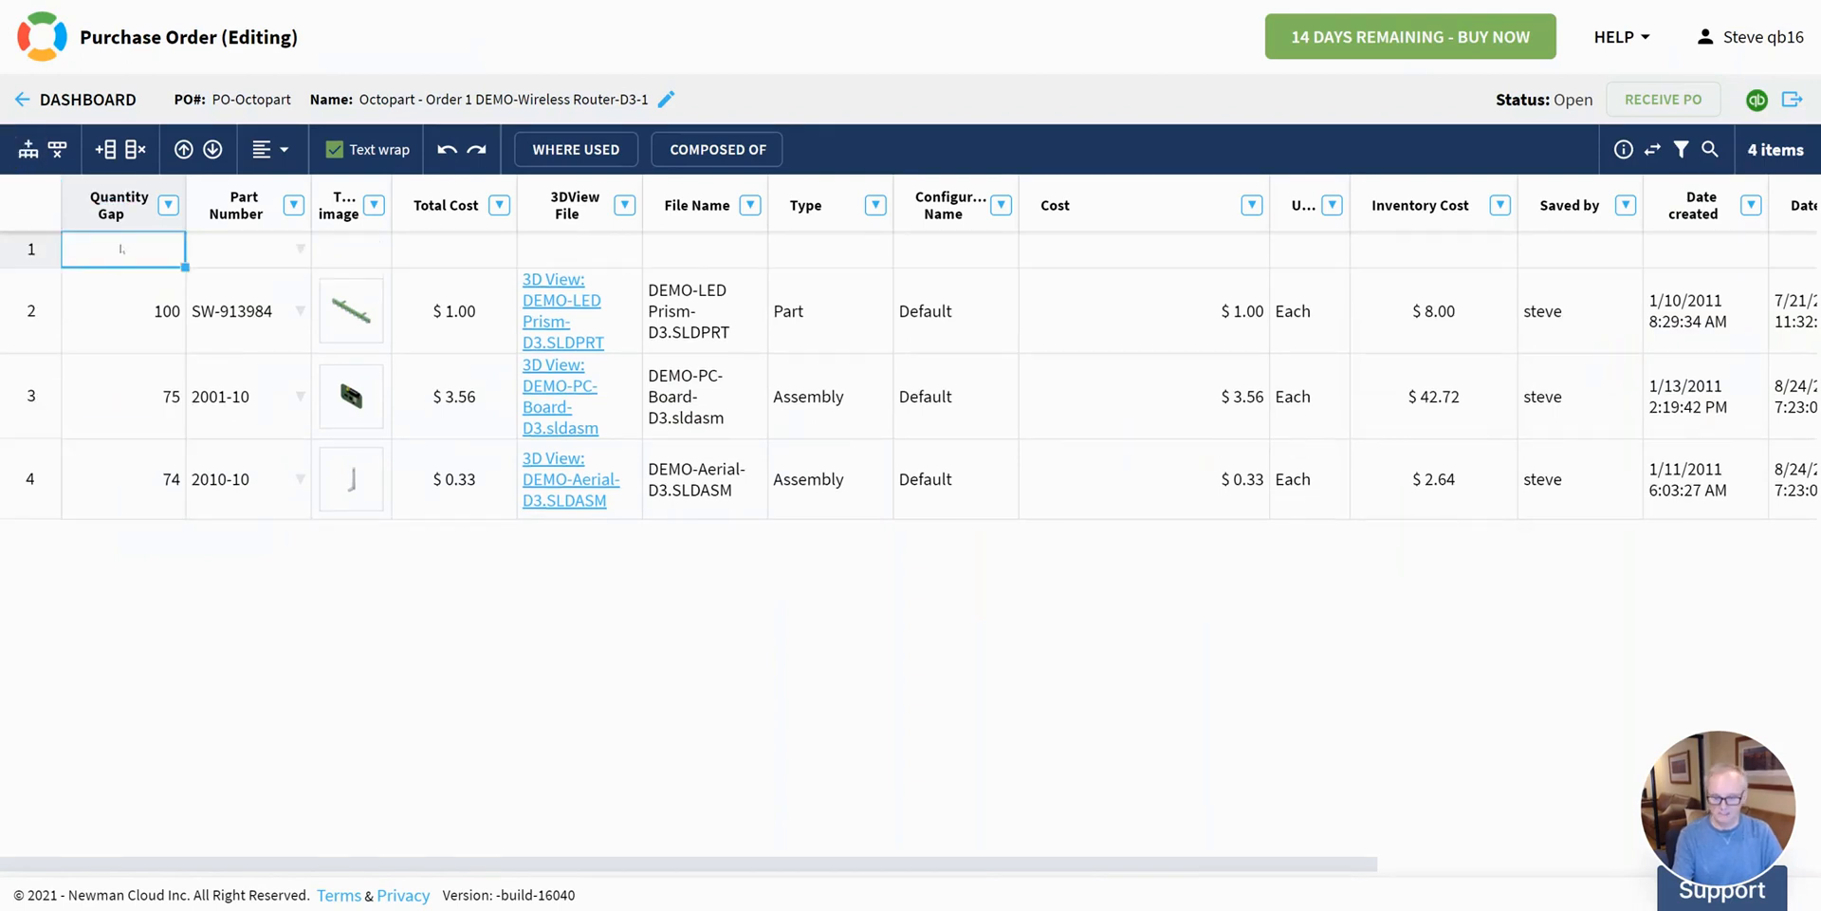
pyautogui.write('100')
pyautogui.click(248, 248)
pyautogui.write('Tape')
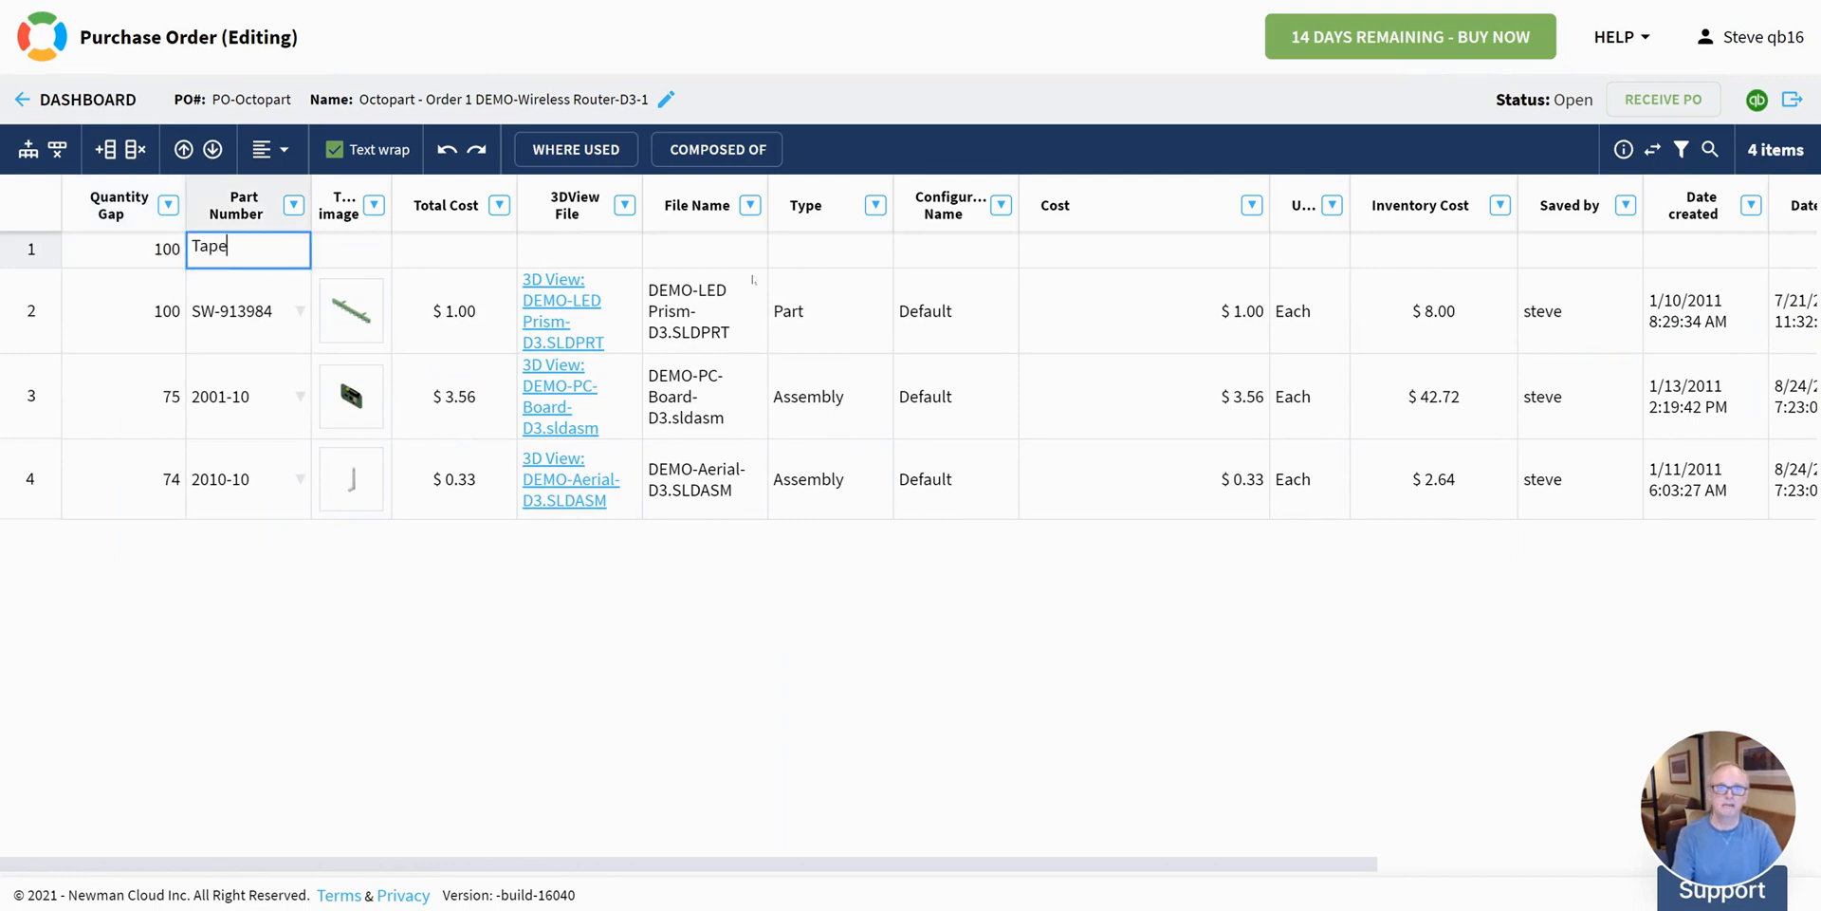
pyautogui.click(1142, 249)
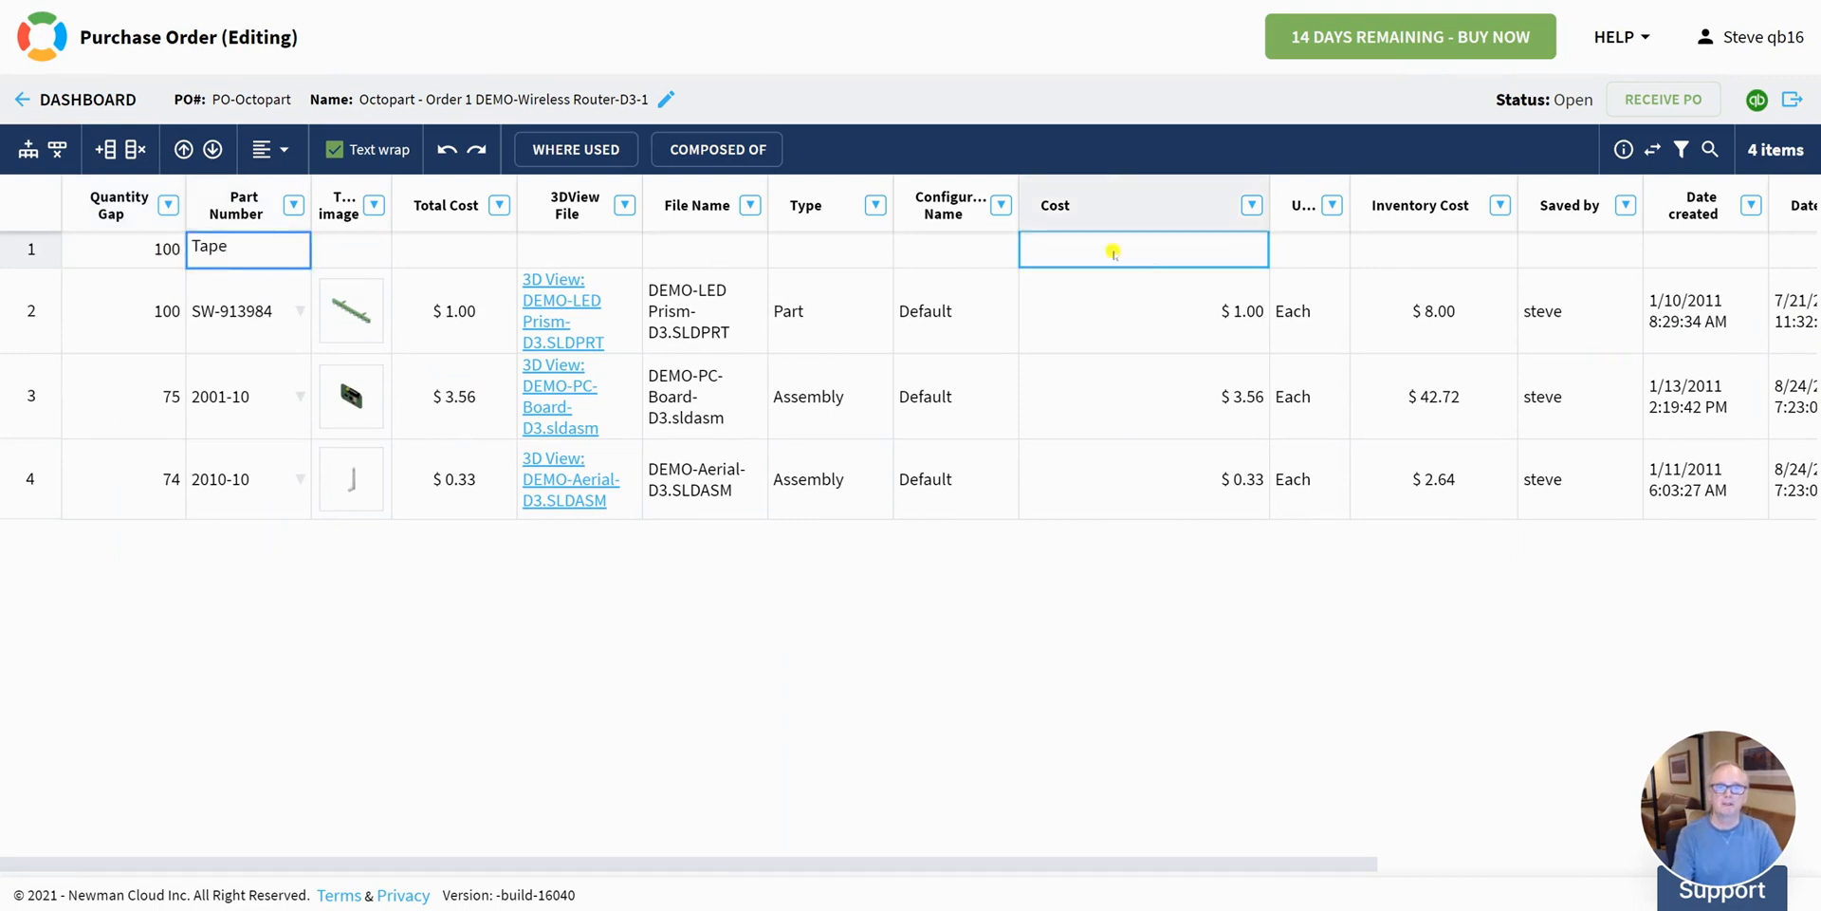
pyautogui.write('0.30')
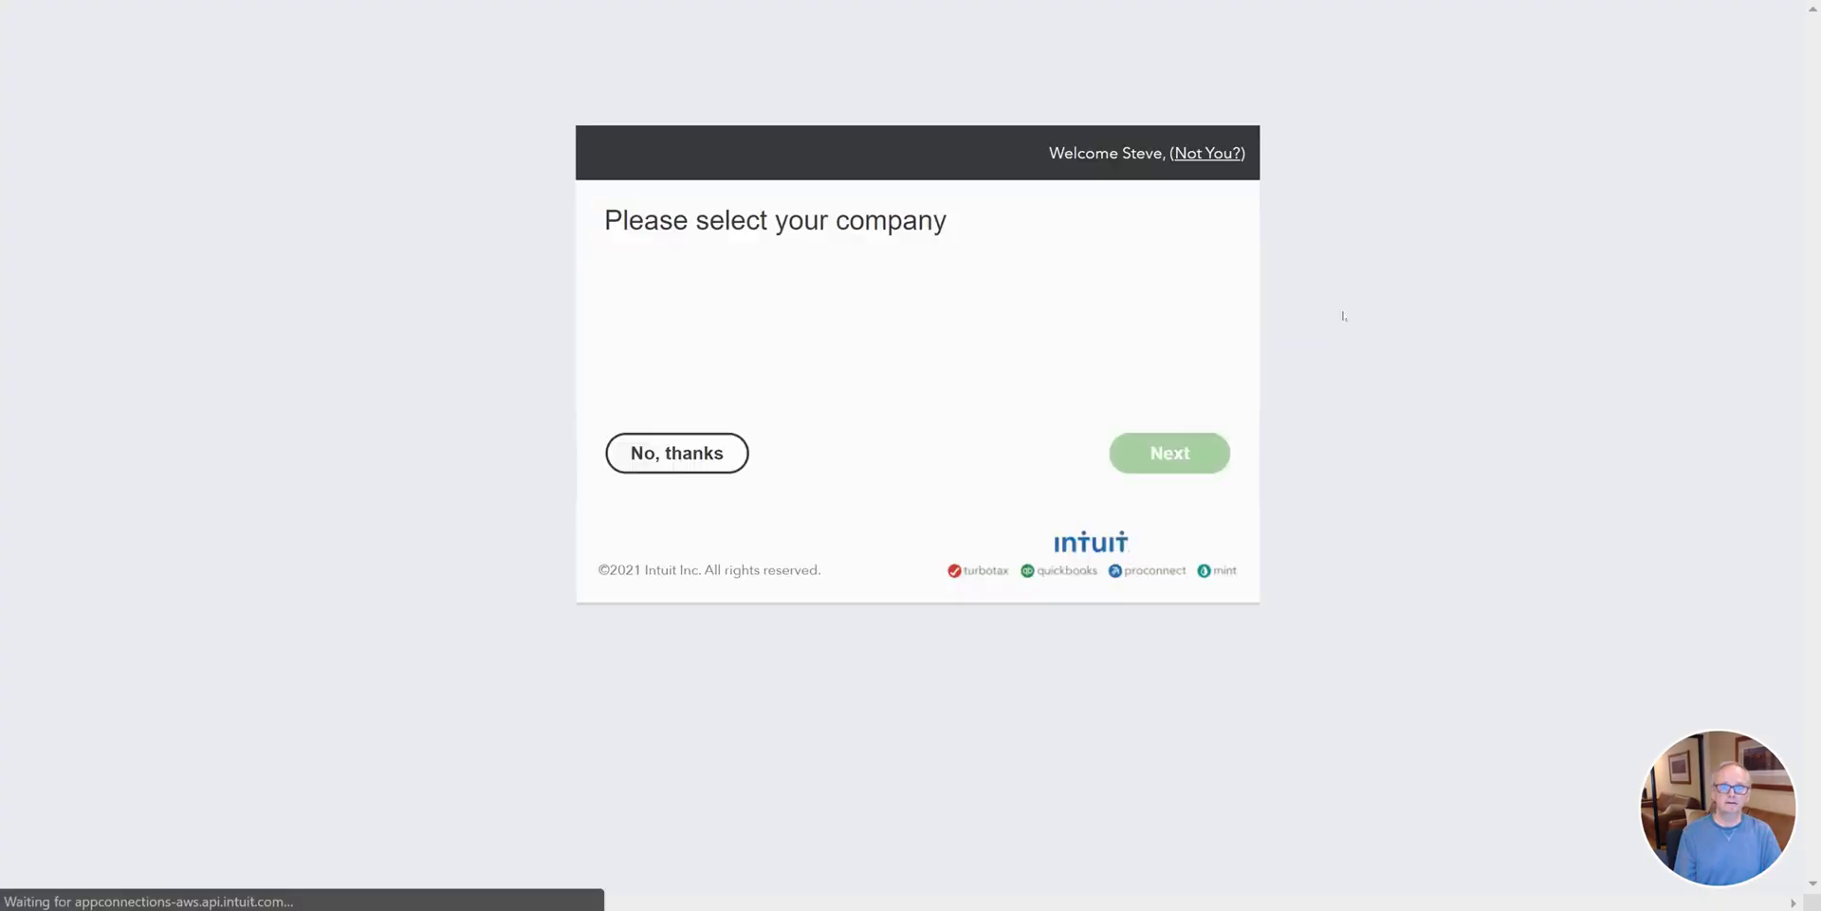
# Pick Sandbox Company_US_1 from the company dropdown to reopen the QuickBooks export
pyautogui.click(744, 309)
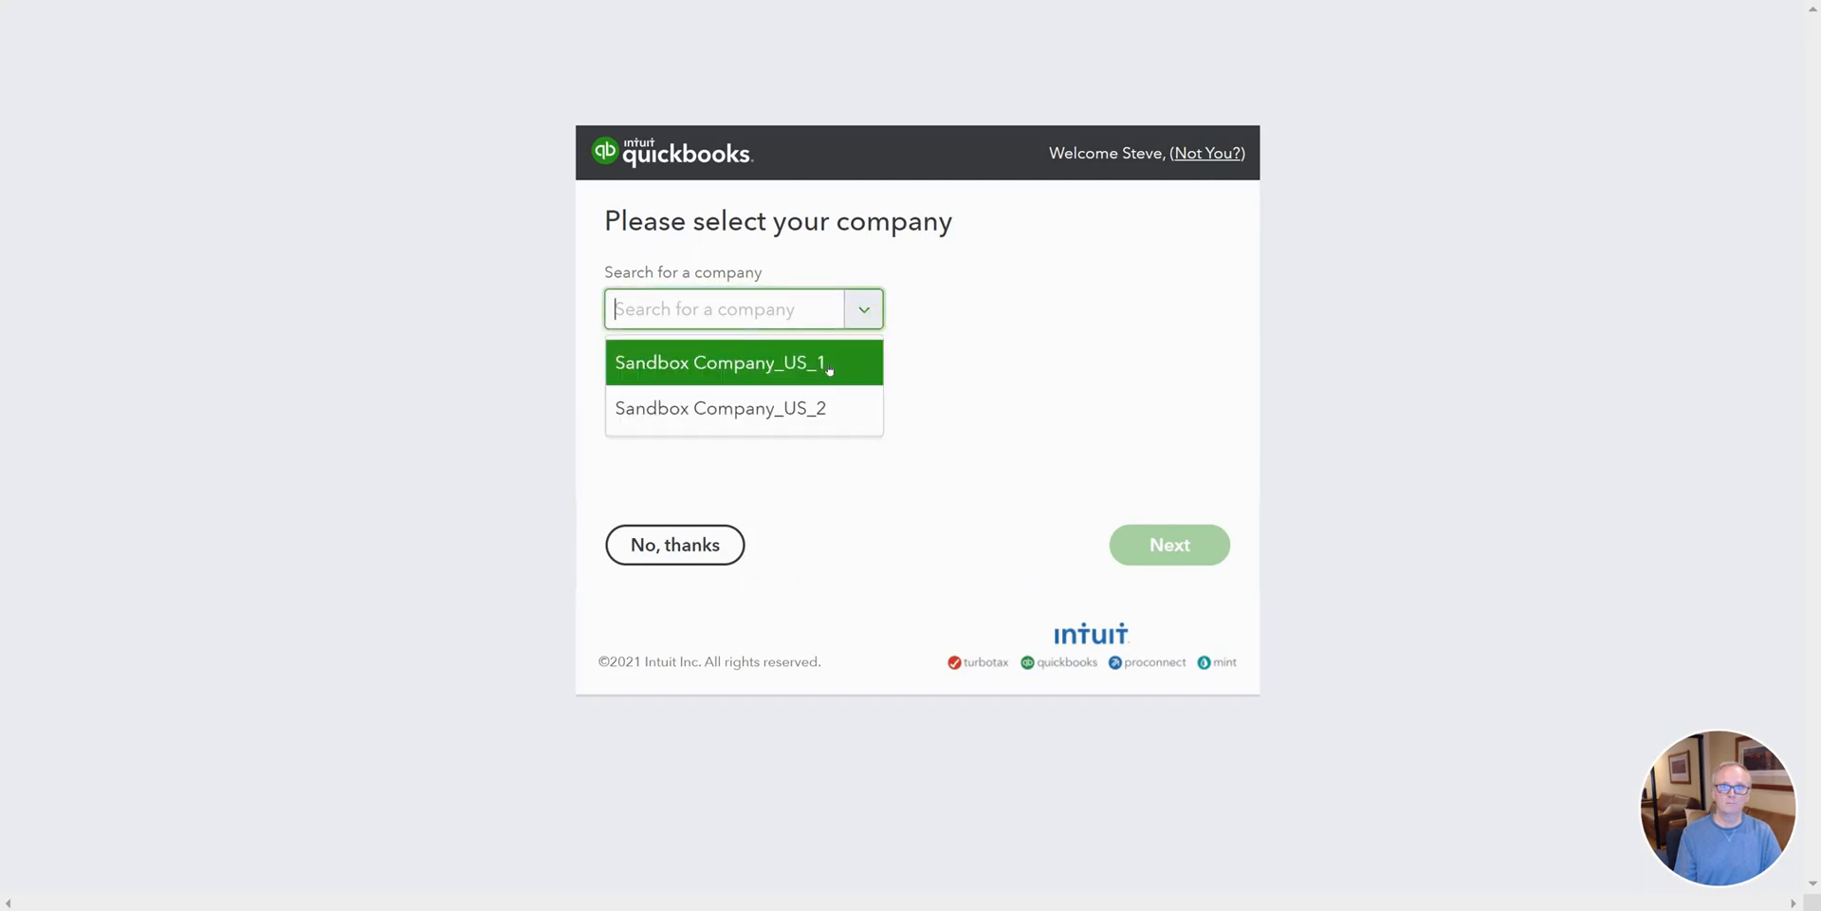
pyautogui.click(720, 363)
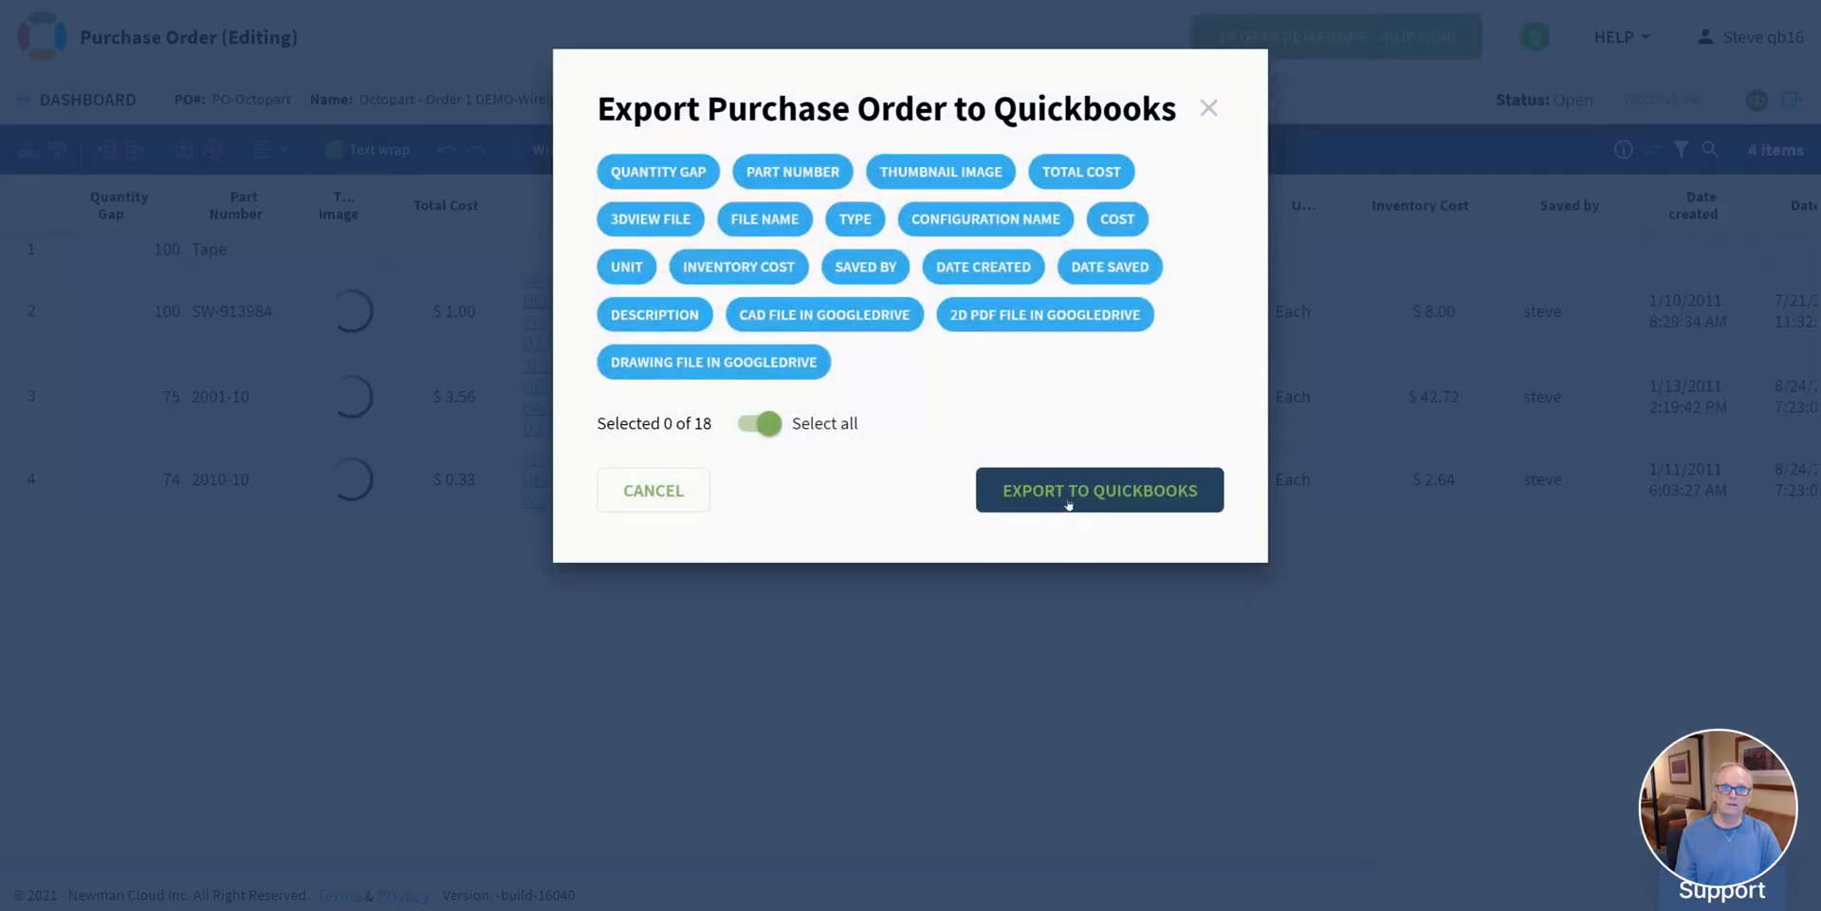
pyautogui.moveTo(1092, 489)
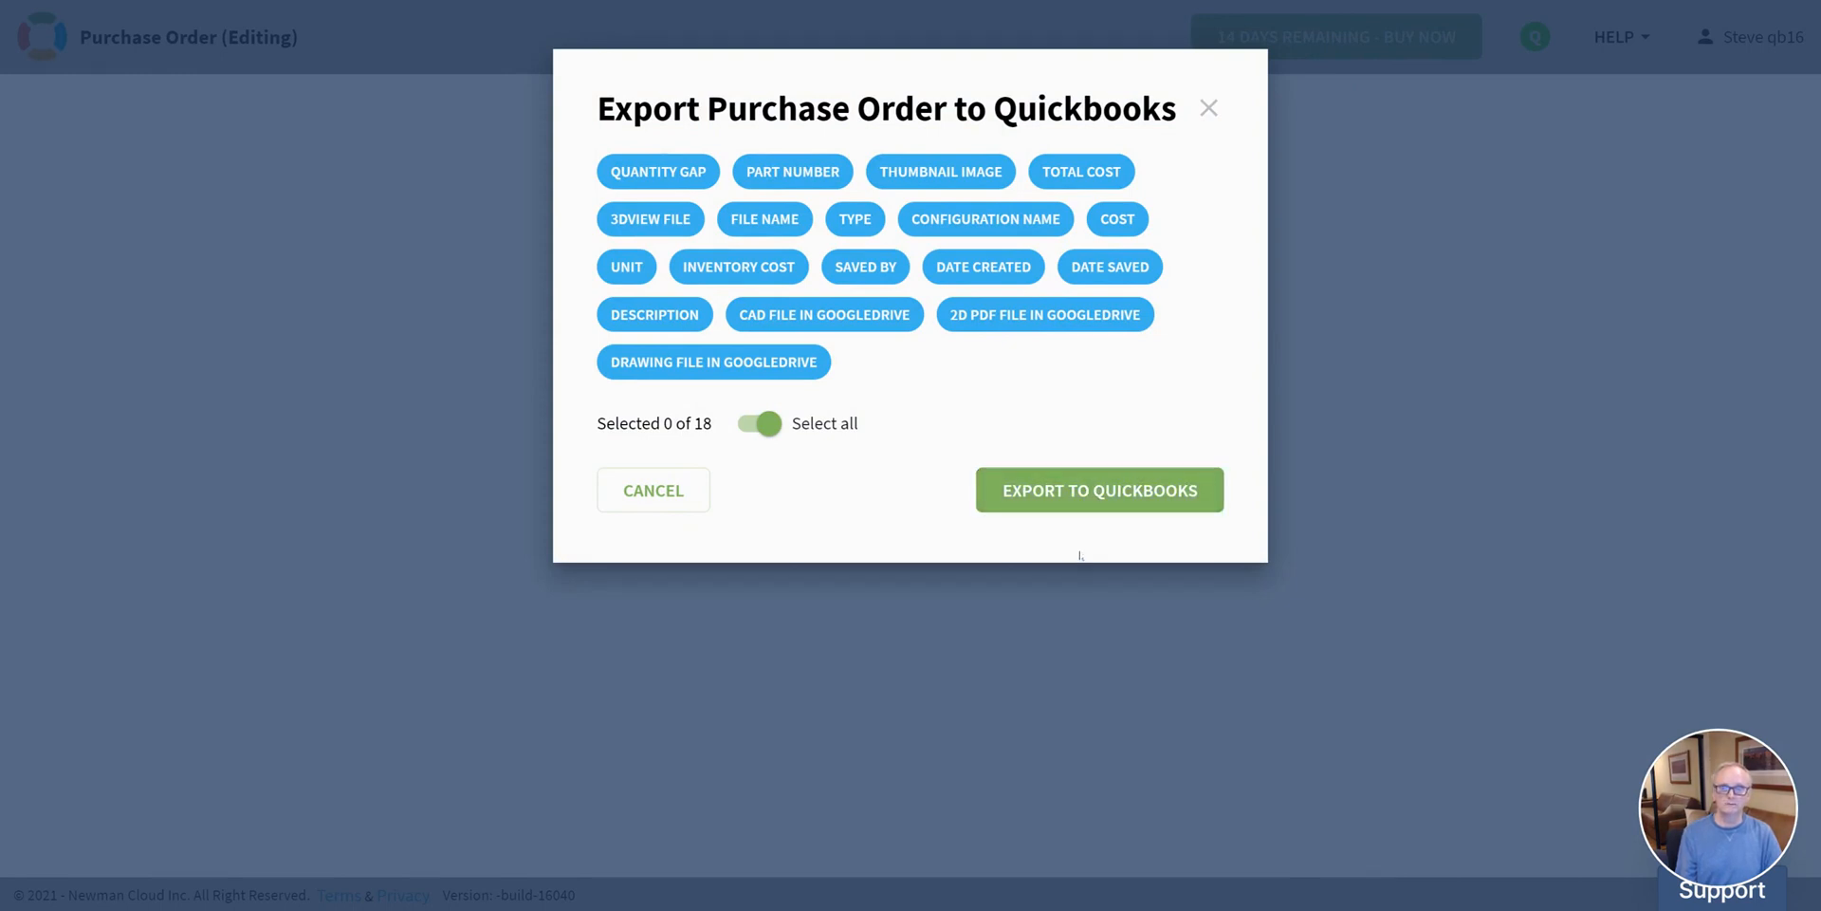
# Export the updated four-item purchase order and continue into Sandbox Company_US_1
pyautogui.click(1096, 489)
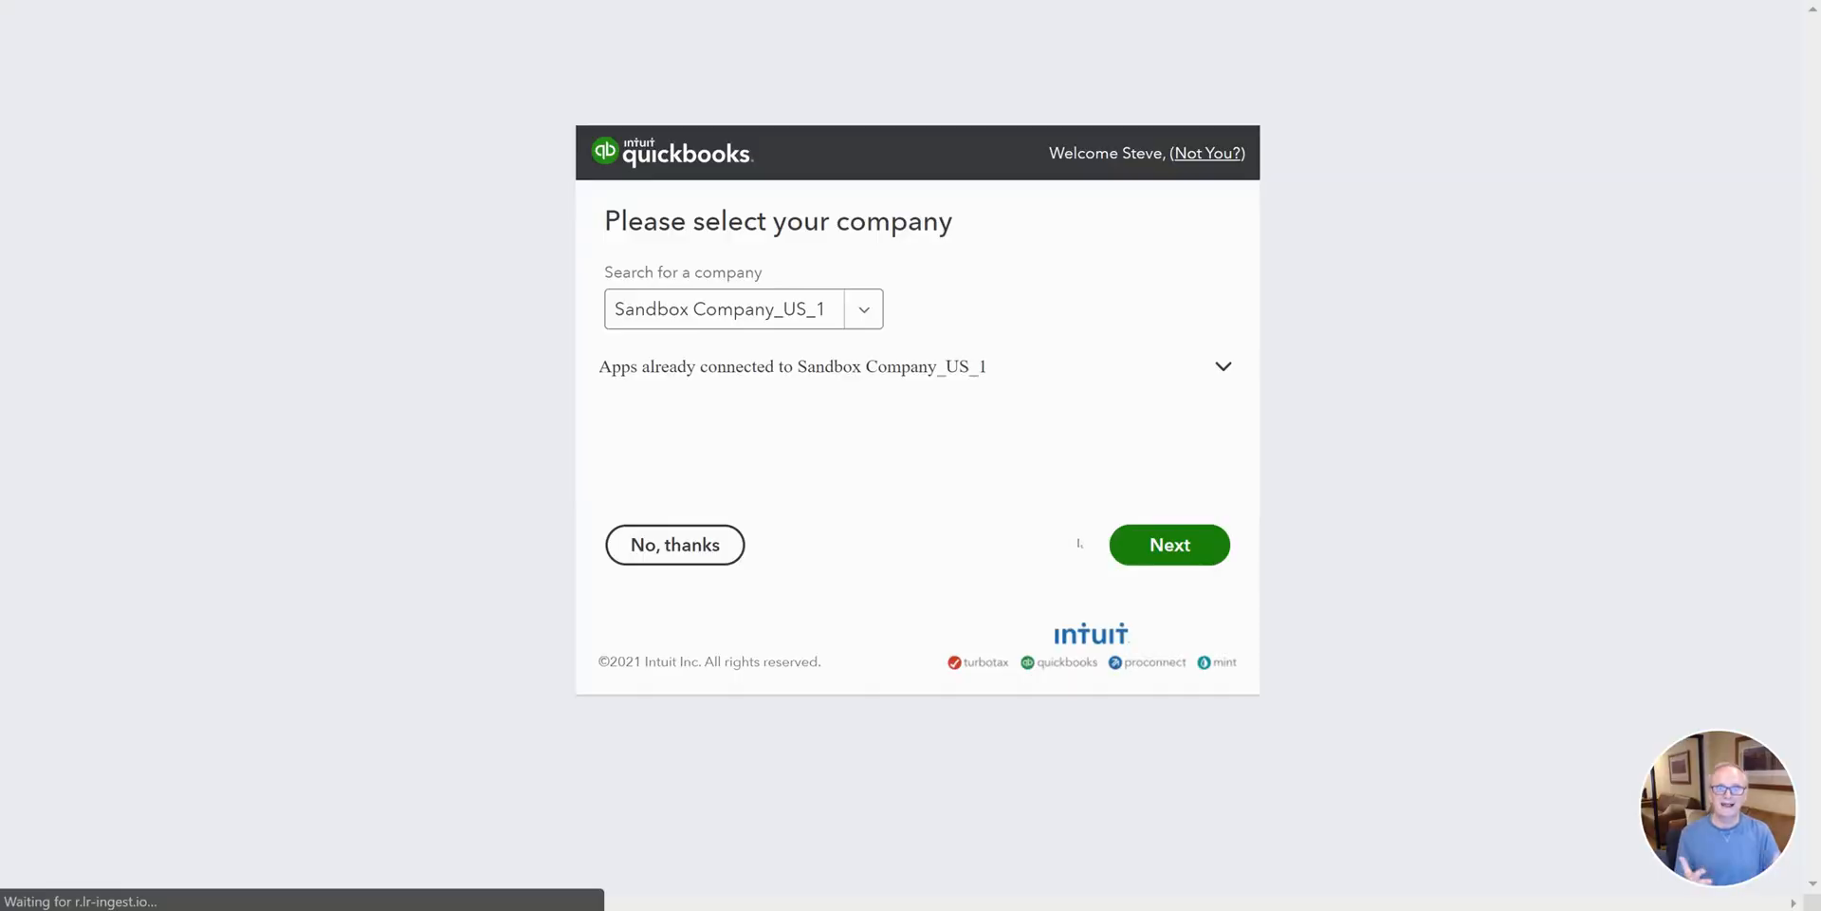
pyautogui.click(1168, 543)
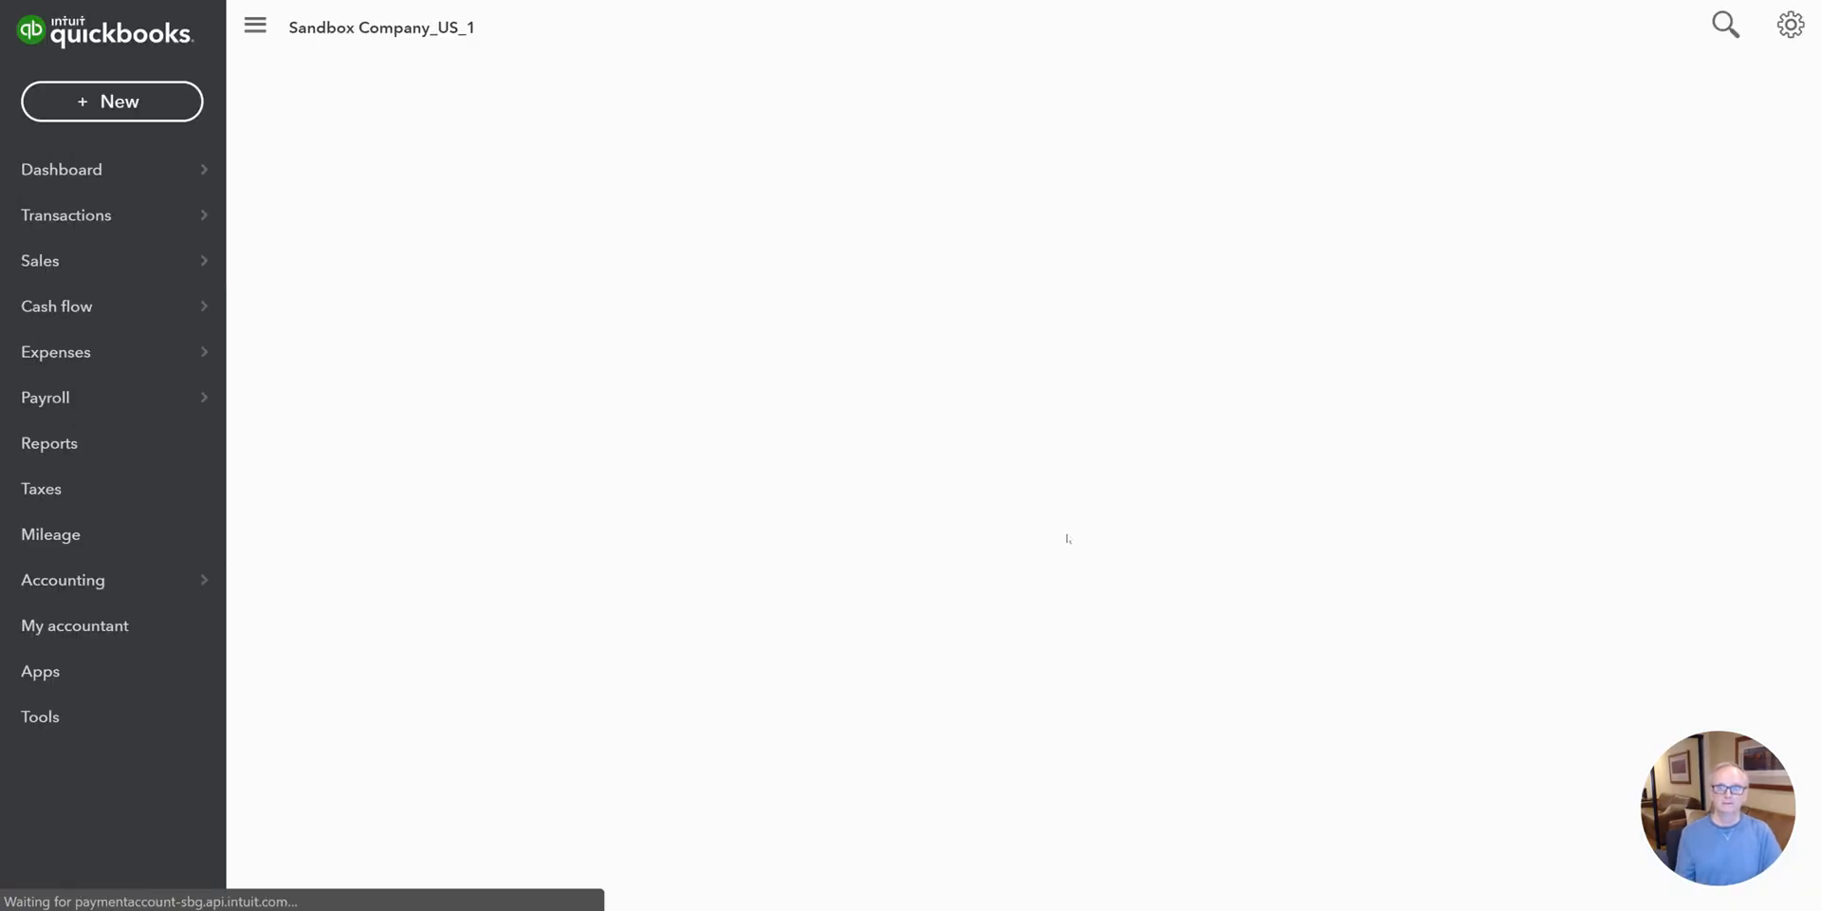